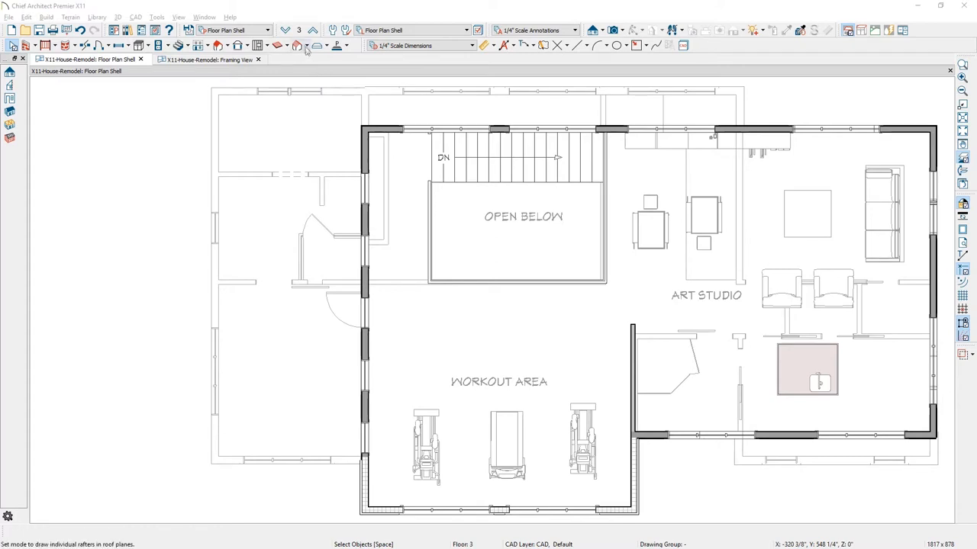
Step: Insert a Floor Below reference display using the Ref. Floor Framing layer set and apply it
left_click(299, 30)
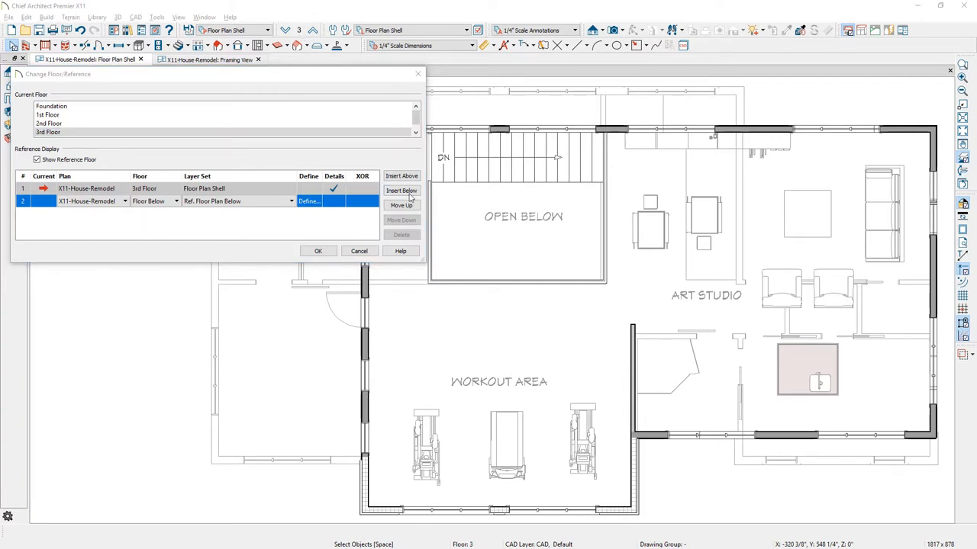
left_click(402, 191)
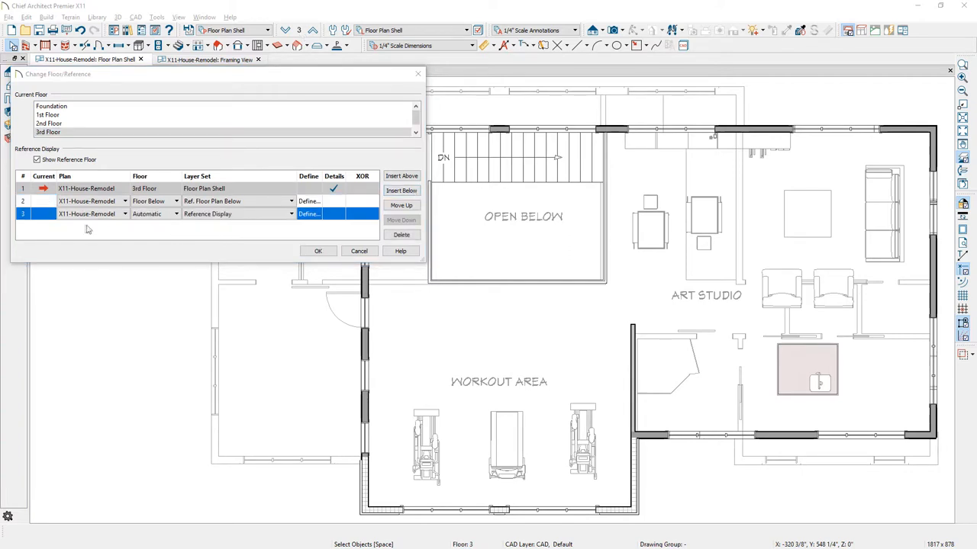
left_click(177, 213)
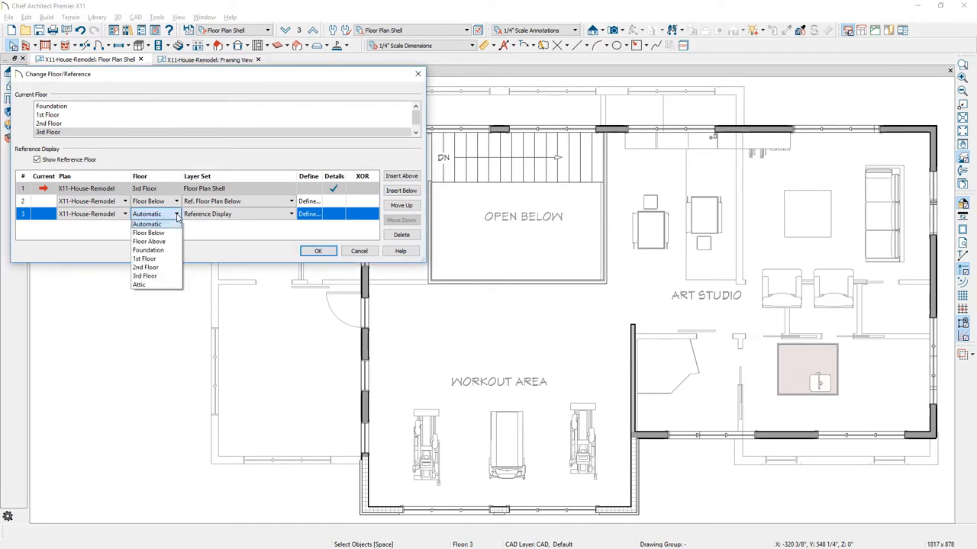
left_click(150, 232)
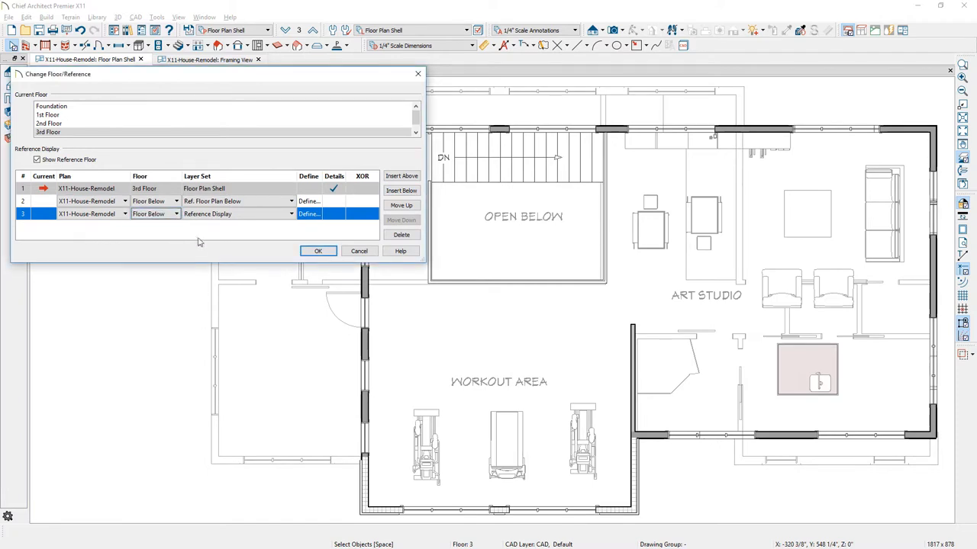
left_click(290, 213)
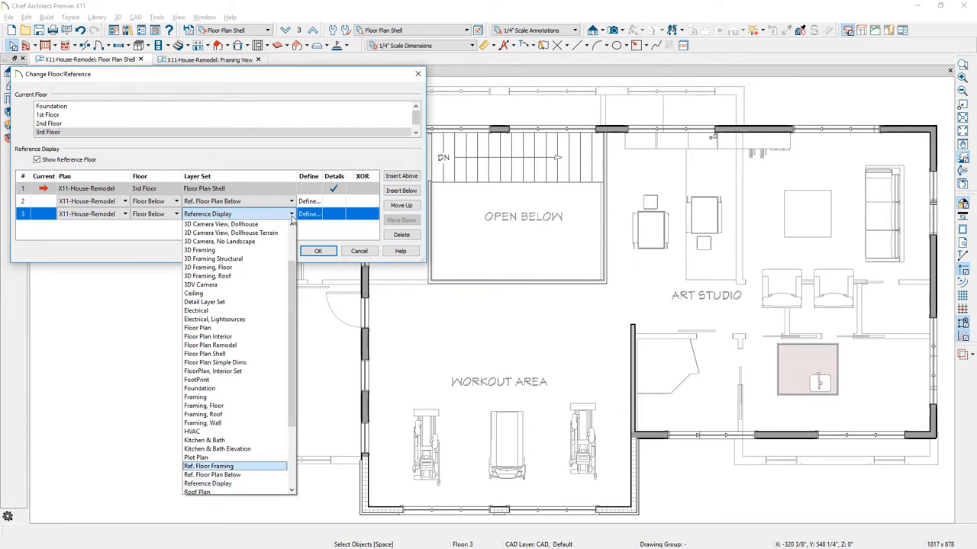
left_click(208, 467)
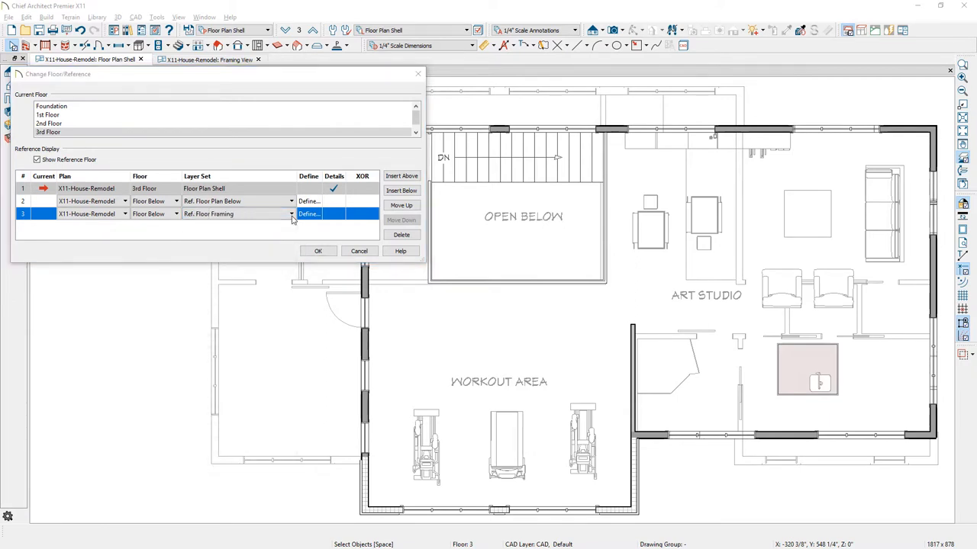
left_click(318, 251)
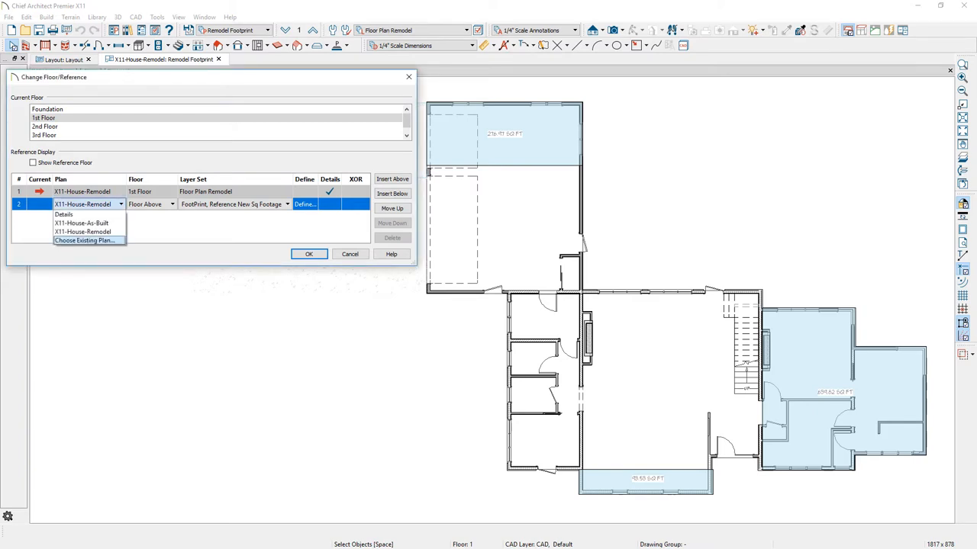
Step: Reference the X11-House-As-Built.plan file using the FootPrint layer set as a dashed overlay
left_click(84, 241)
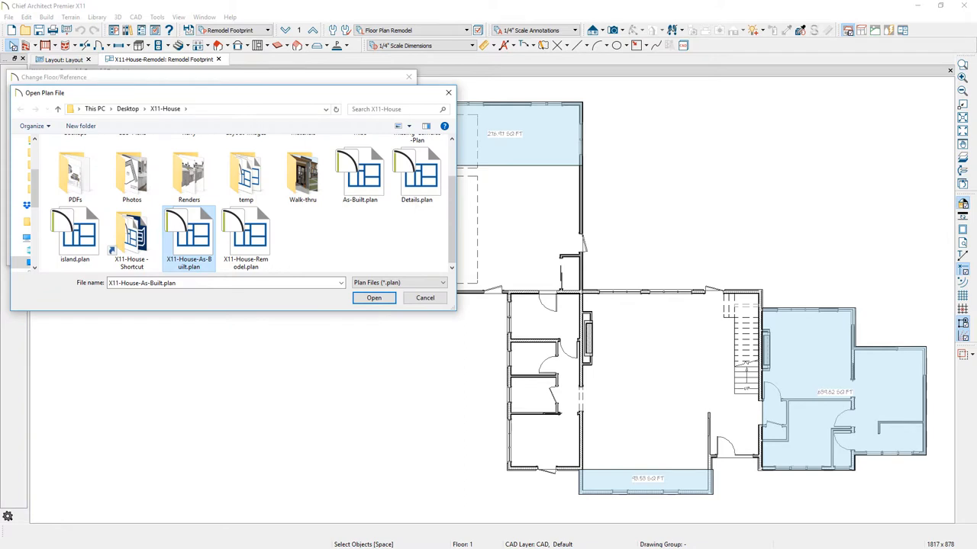
left_click(374, 297)
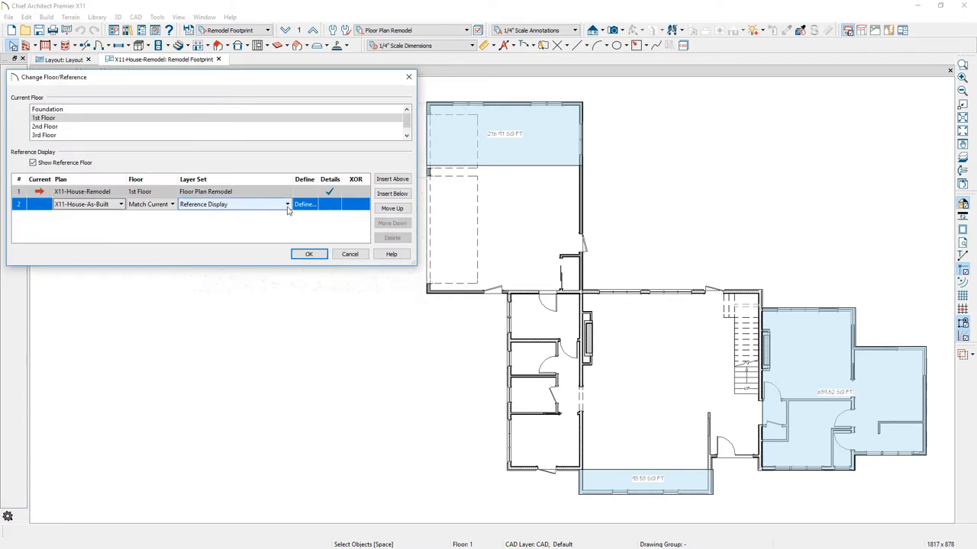
left_click(287, 205)
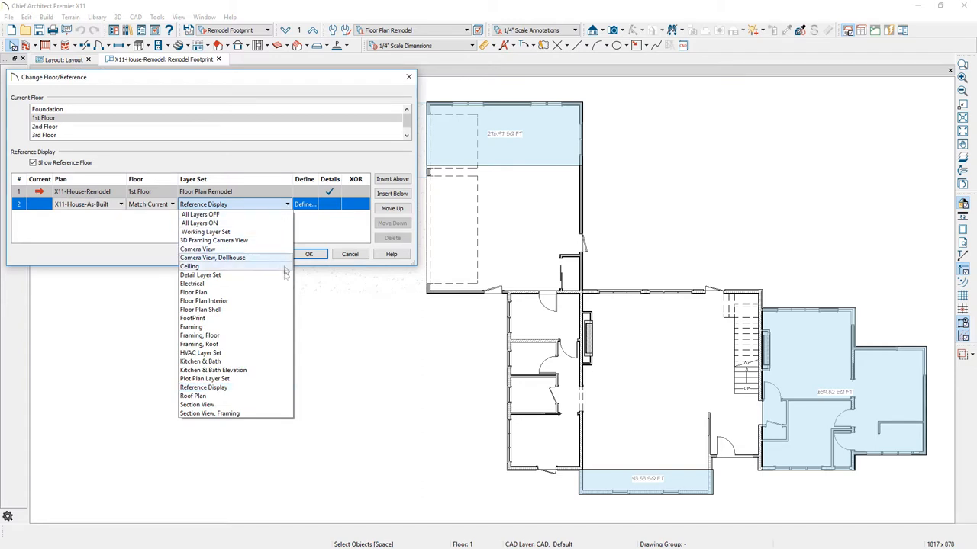
mouse_move(274, 319)
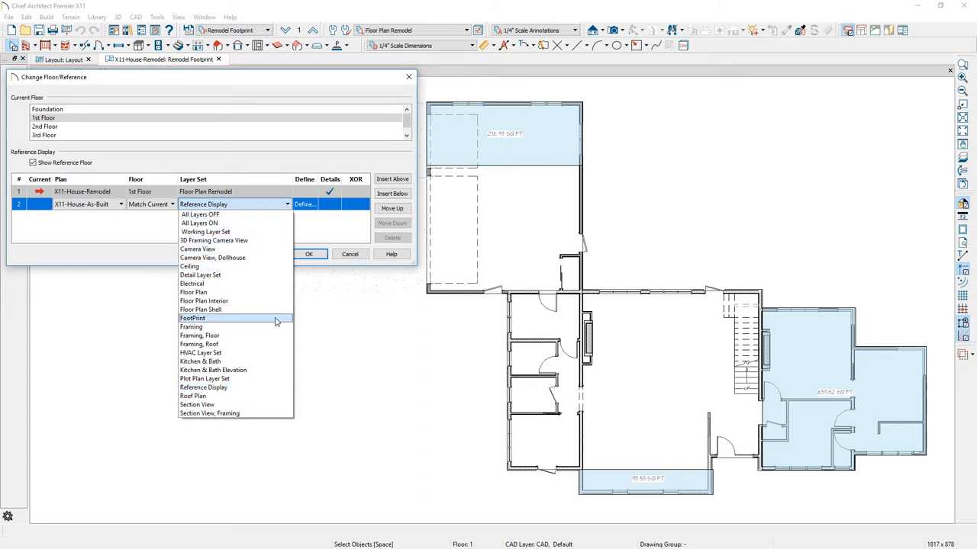
left_click(193, 319)
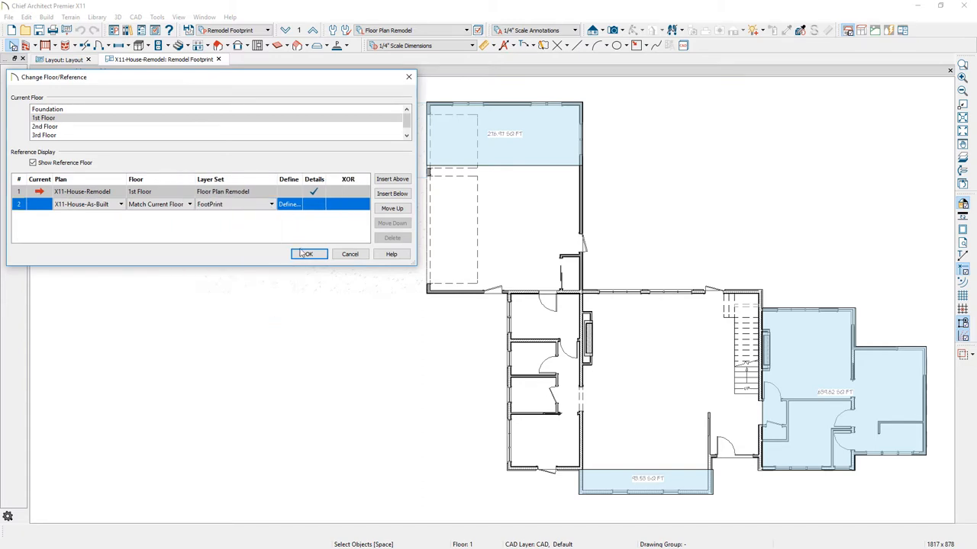
left_click(308, 254)
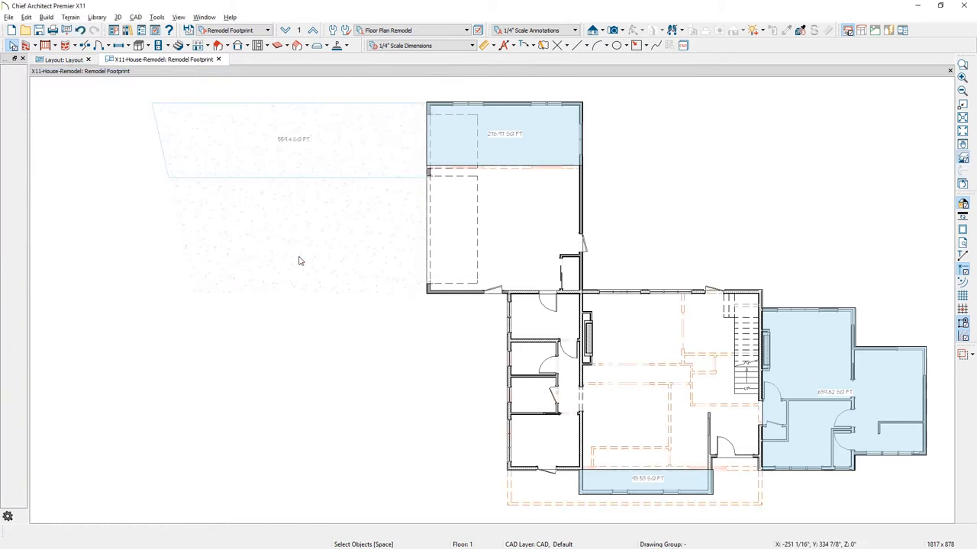
Step: Close the footprint view so the Floor Plan Shell and Framing views remain side by side
left_click(9, 16)
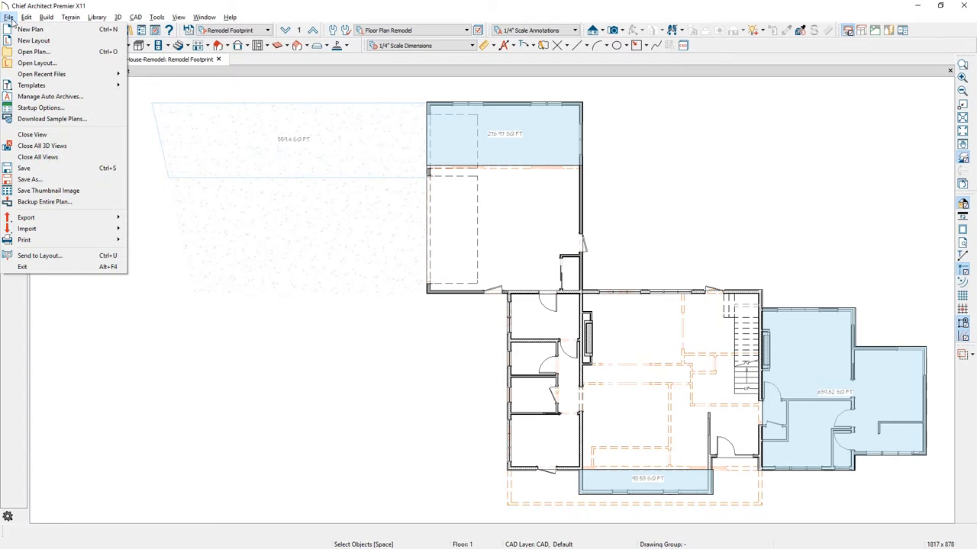
left_click(40, 256)
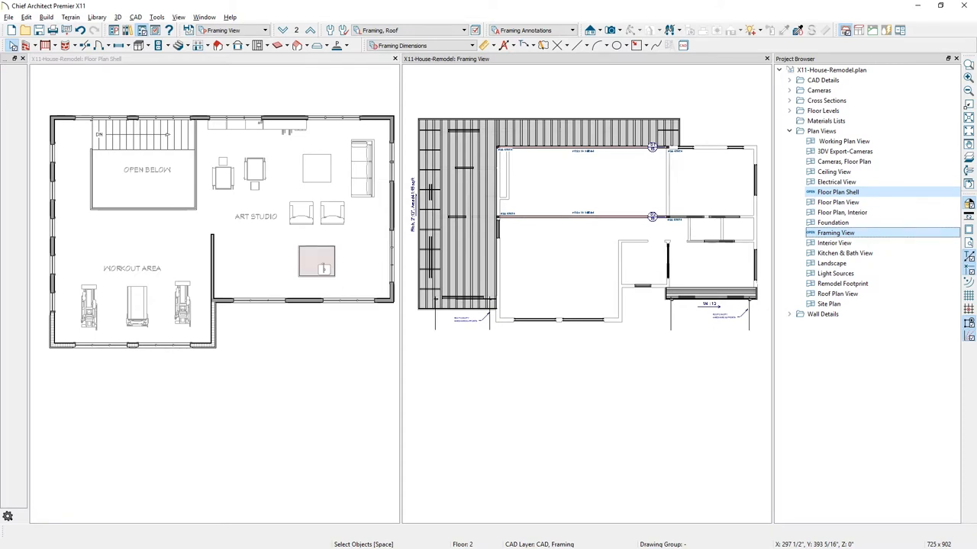
Step: Show the Floor Plan Shell saved view's specification from the Project Browser
left_click(840, 192)
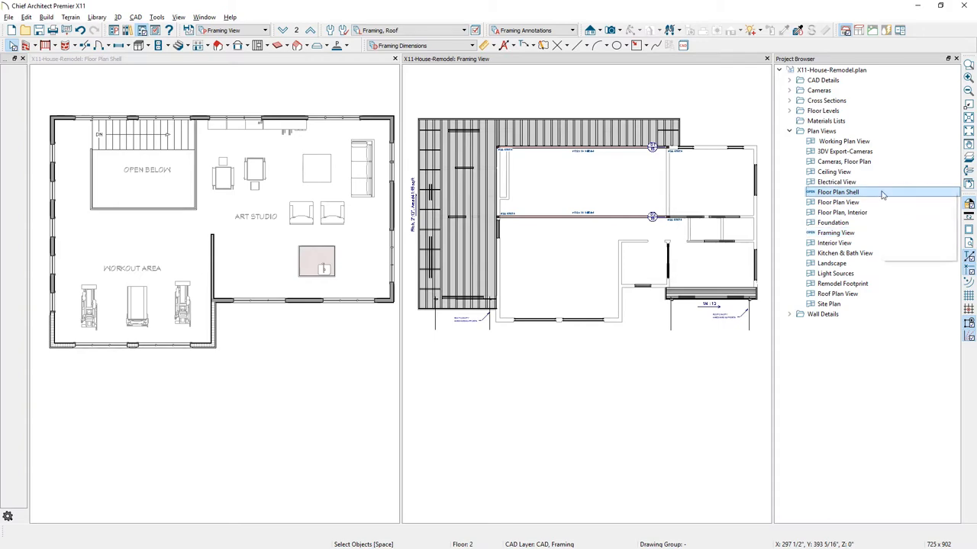
double_click(838, 192)
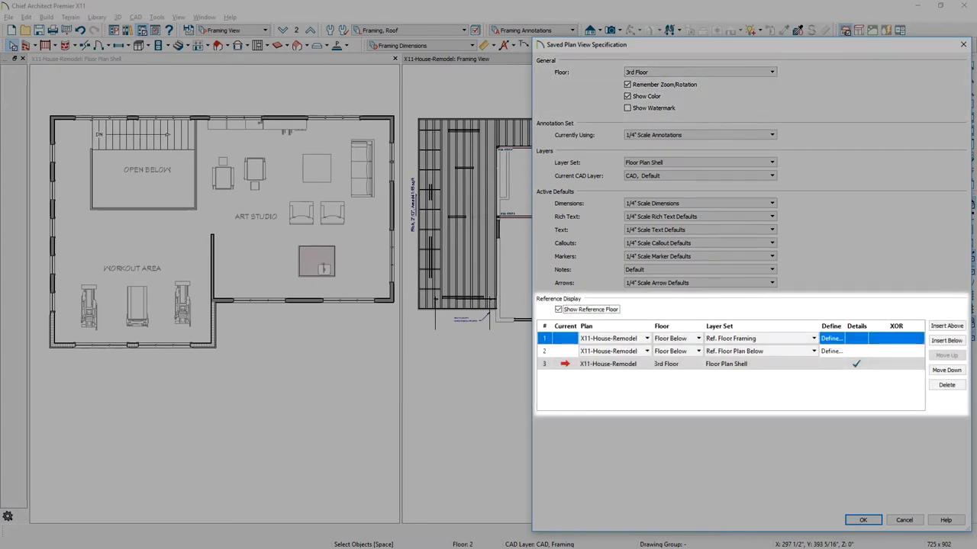
Step: Load Lake-Point.plan and switch it to one of its saved plan views
left_click(9, 17)
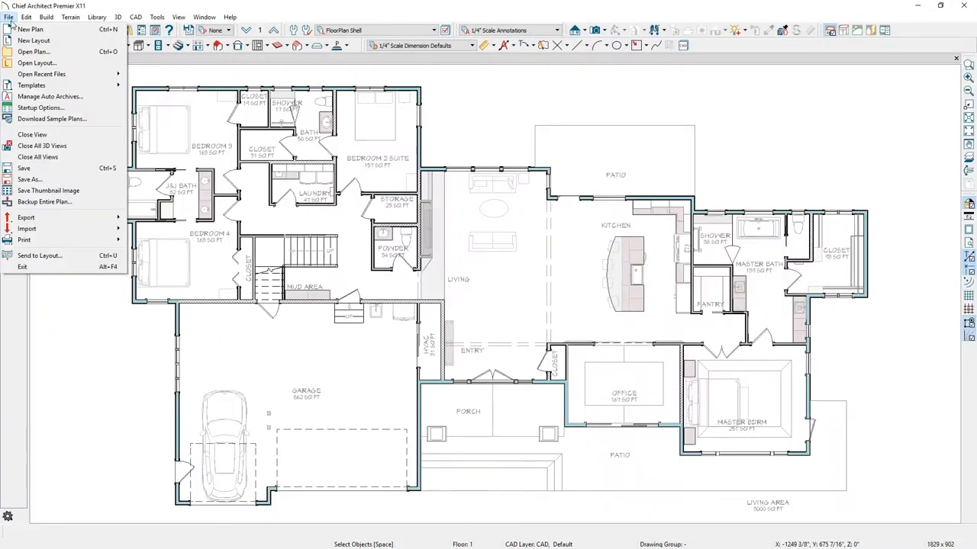
left_click(28, 229)
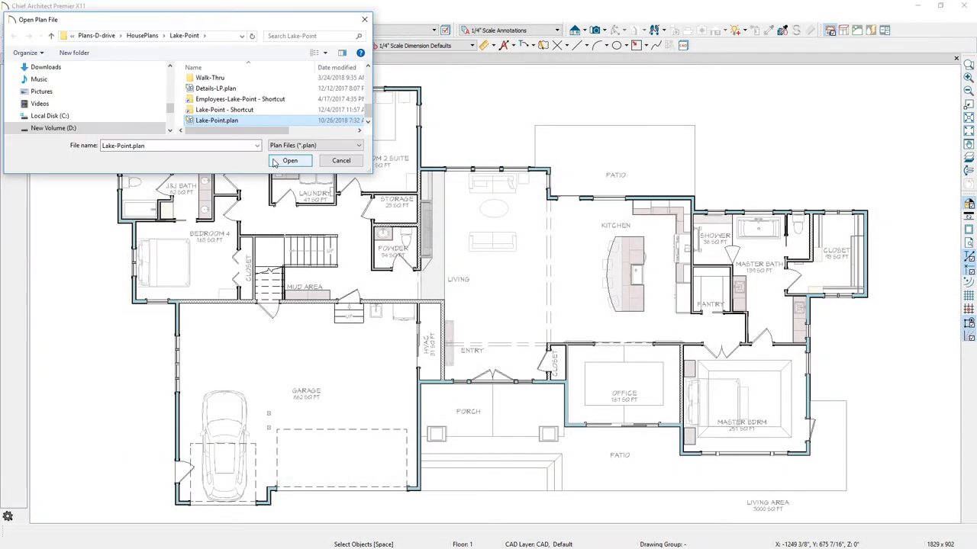
left_click(290, 161)
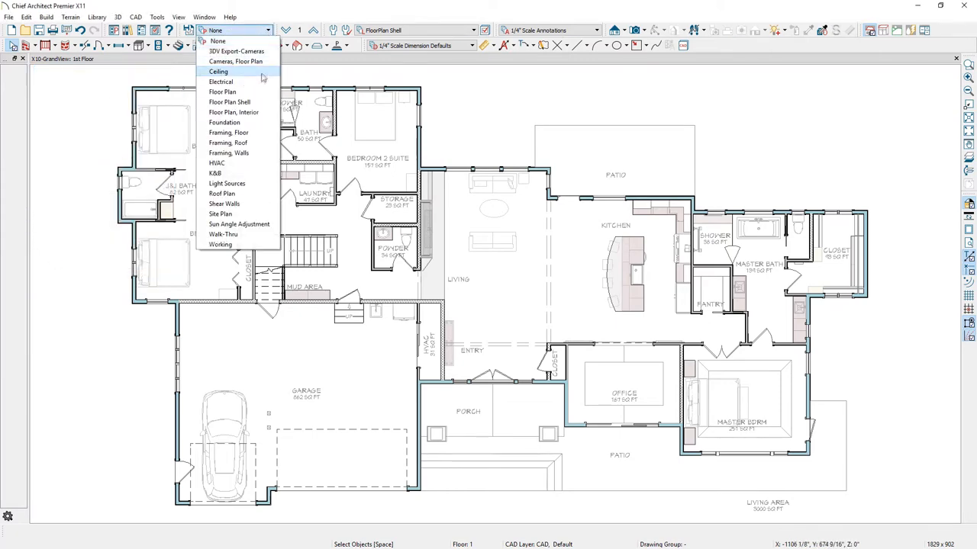
left_click(220, 83)
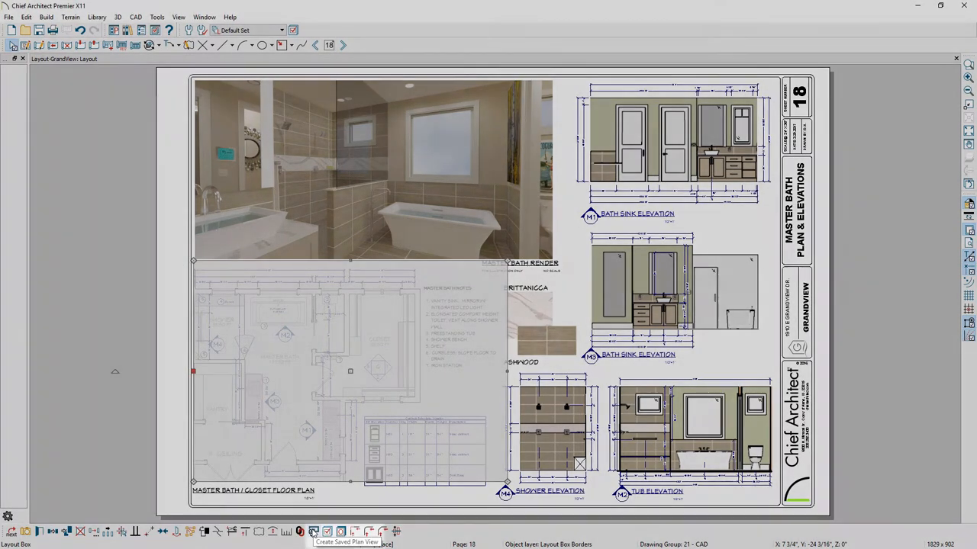
Step: Create a new saved plan view named Bath Plan View for the master bath plan
left_click(313, 531)
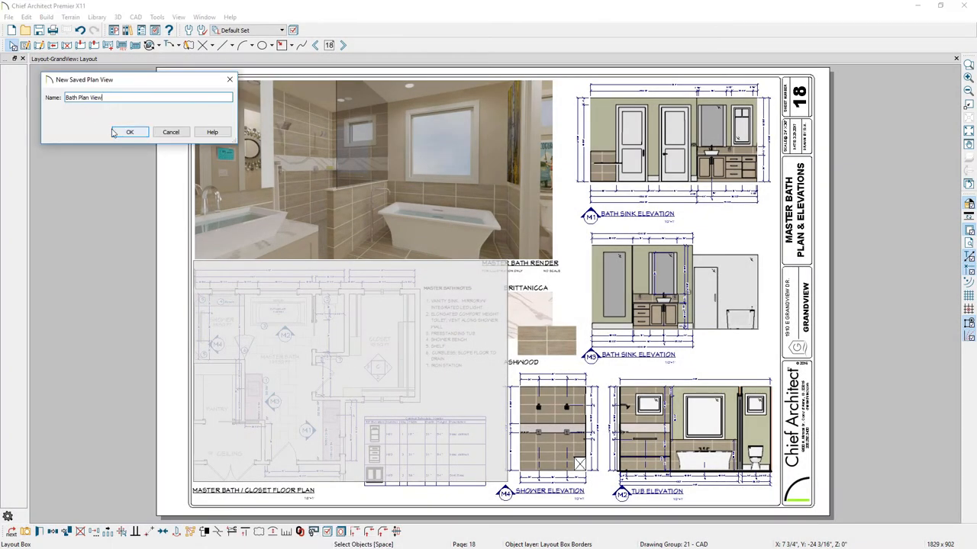
left_click(128, 132)
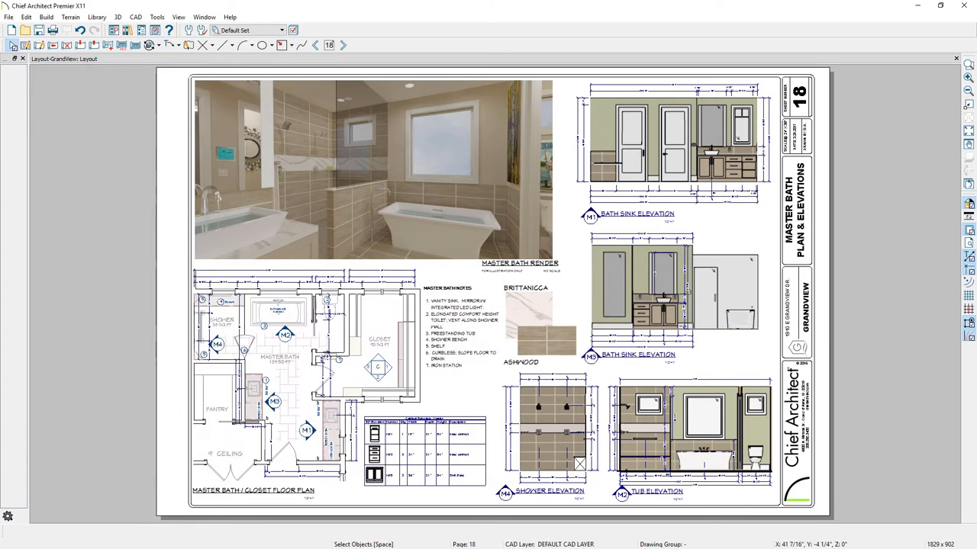
left_click(351, 373)
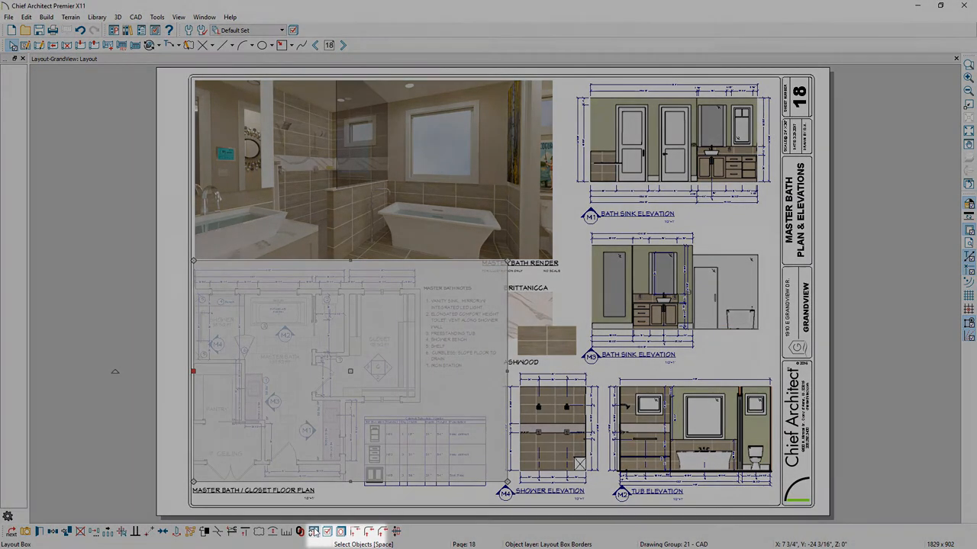
mouse_move(313, 531)
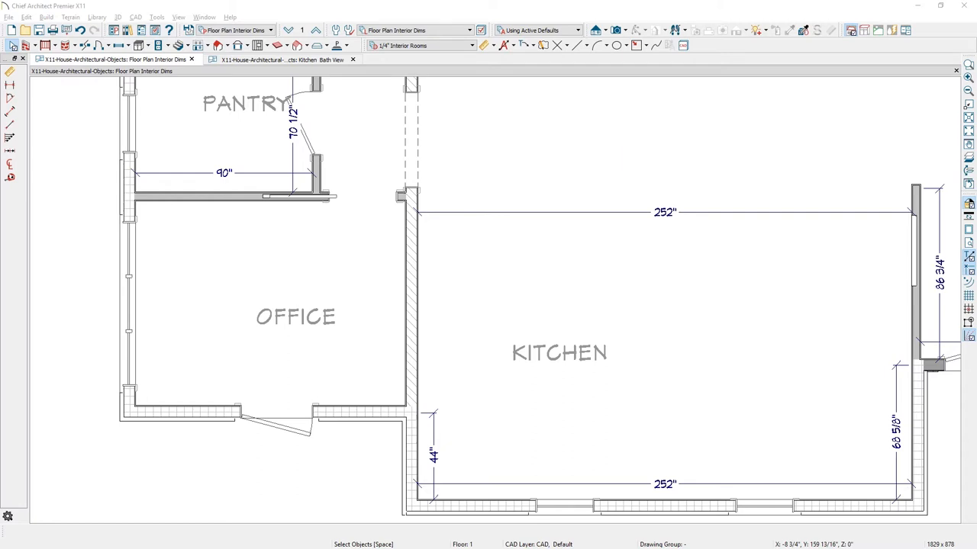
Step: Set Auto Interior Dimensions to measure walls to surfaces and confirm the defaults
left_click(296, 316)
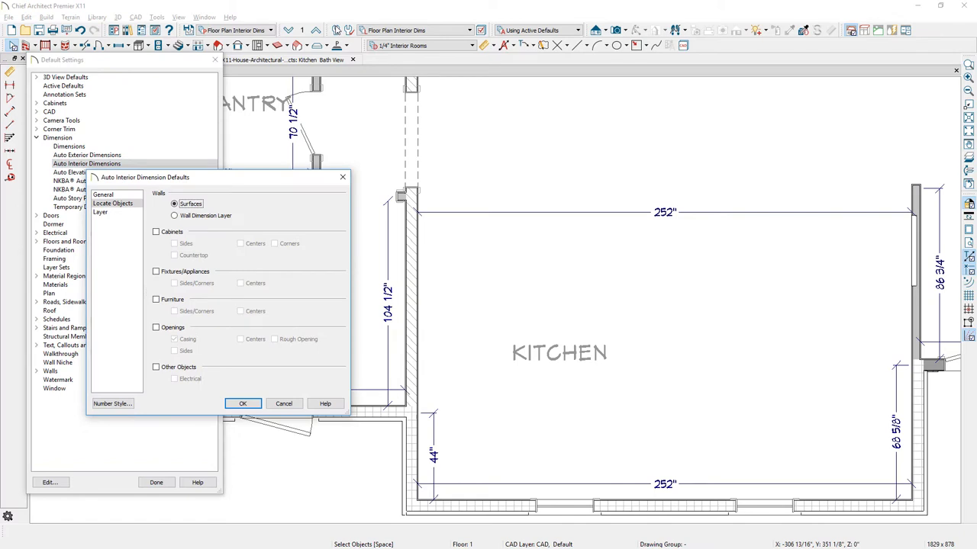
left_click(243, 403)
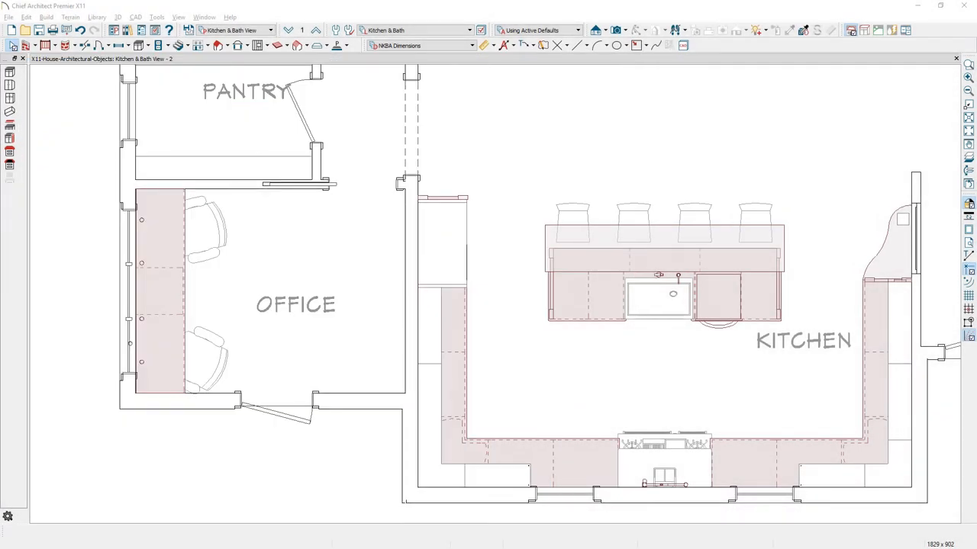
Step: Search the current file for CORNER to replace with SEAMLESS-CORNER and find the next occurrence
left_click(26, 17)
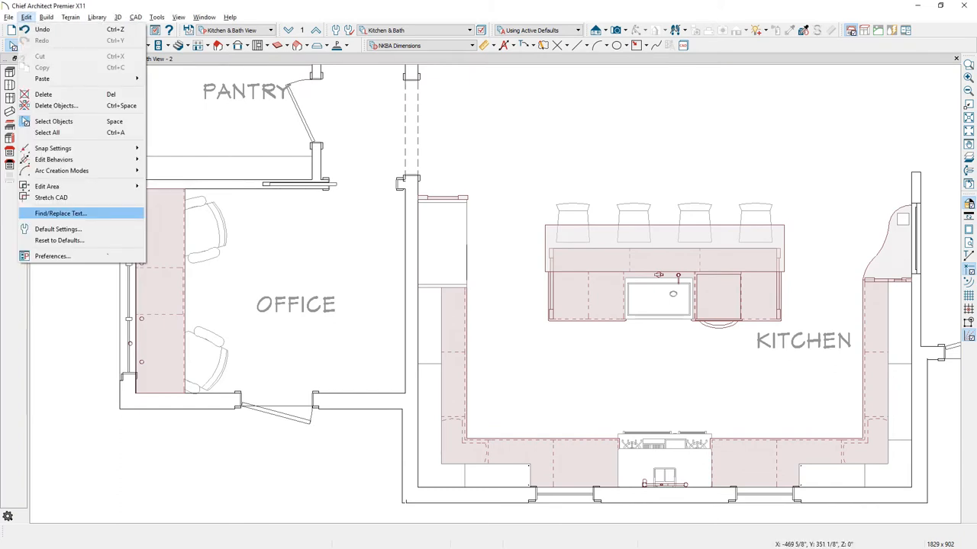
left_click(59, 214)
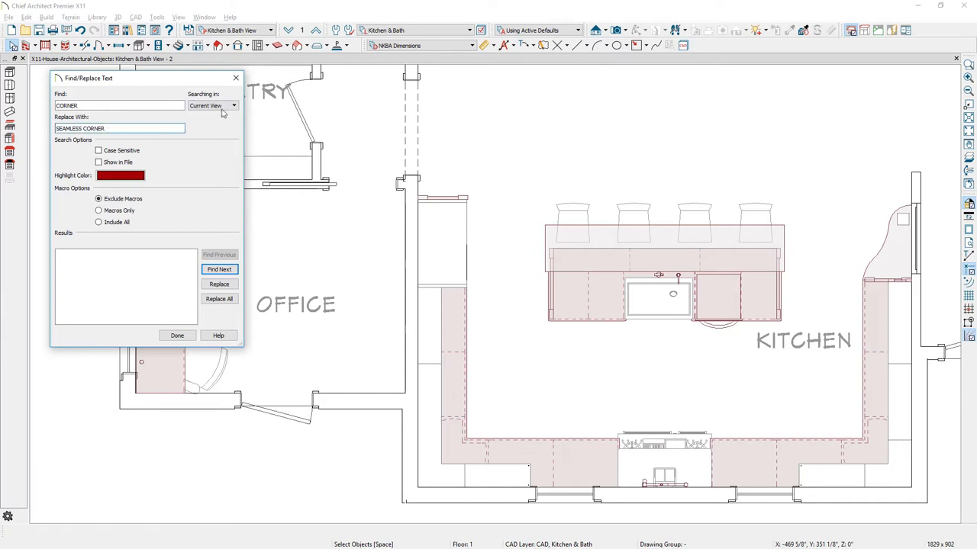
left_click(233, 105)
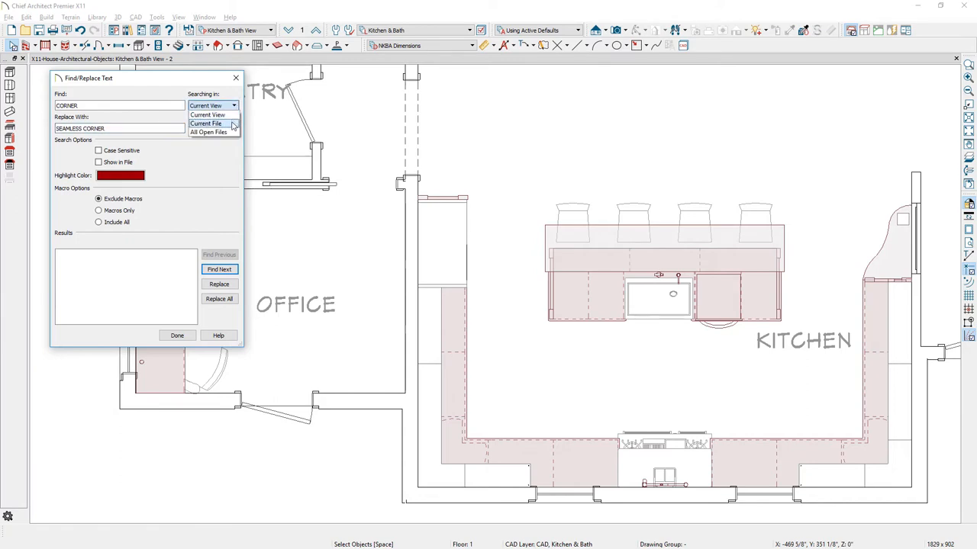
left_click(206, 124)
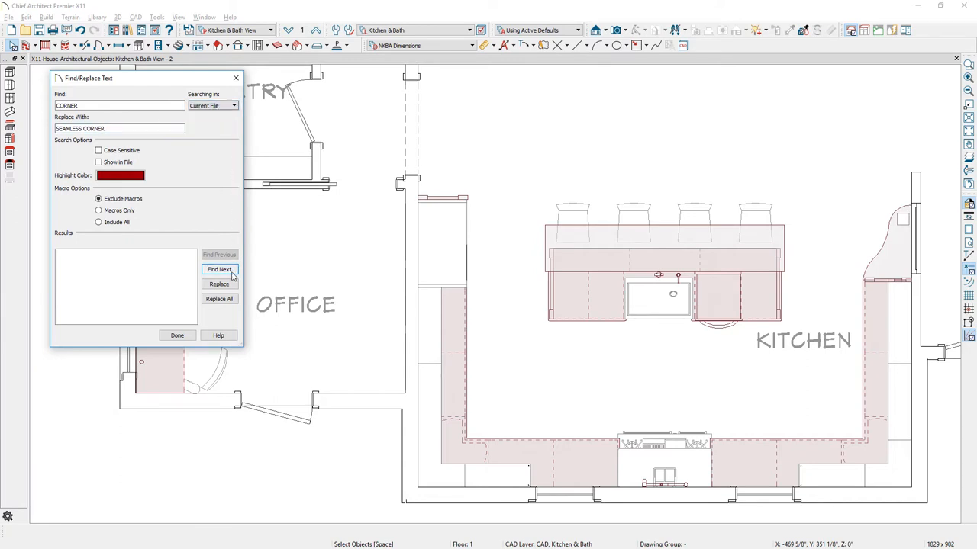
left_click(220, 269)
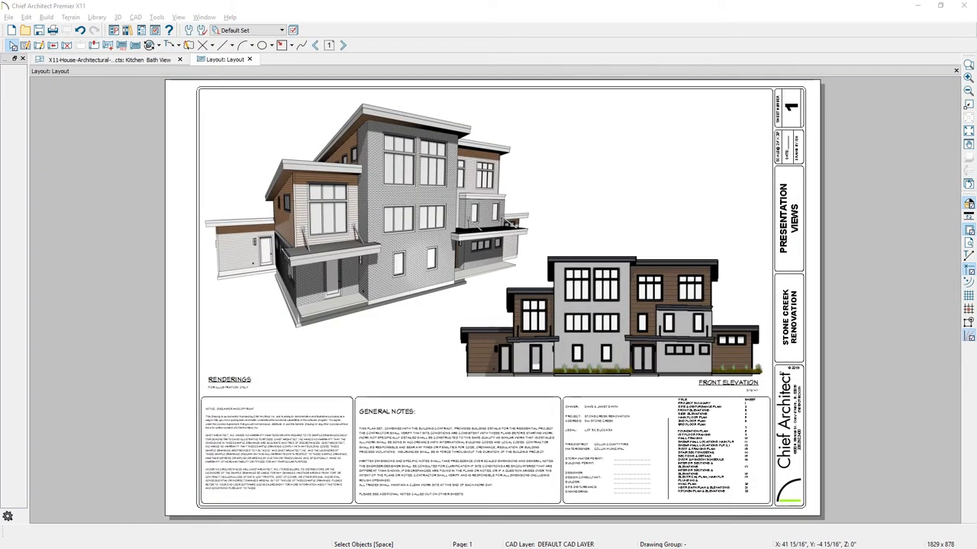
Step: Review the General Notes rich text block on the presentation layout and close it unchanged
double_click(457, 450)
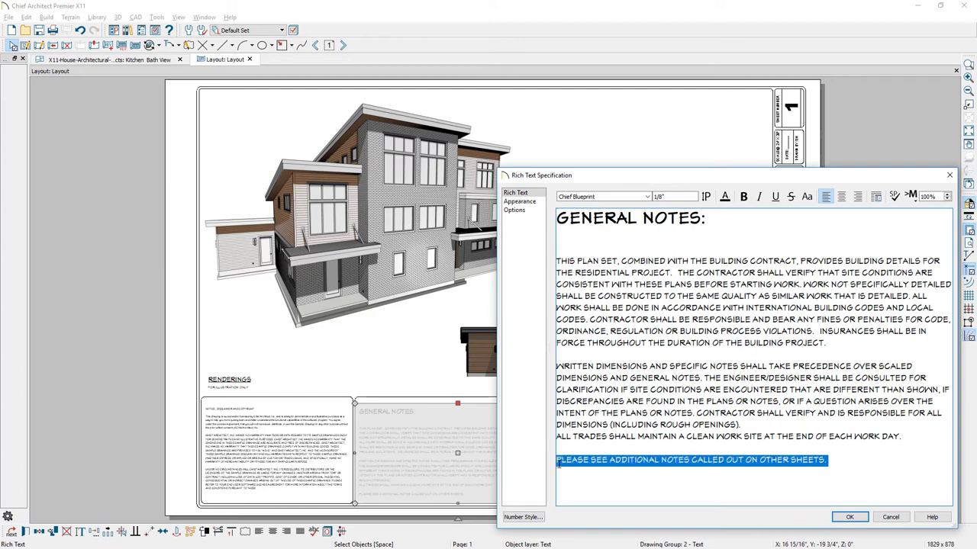
left_click(776, 195)
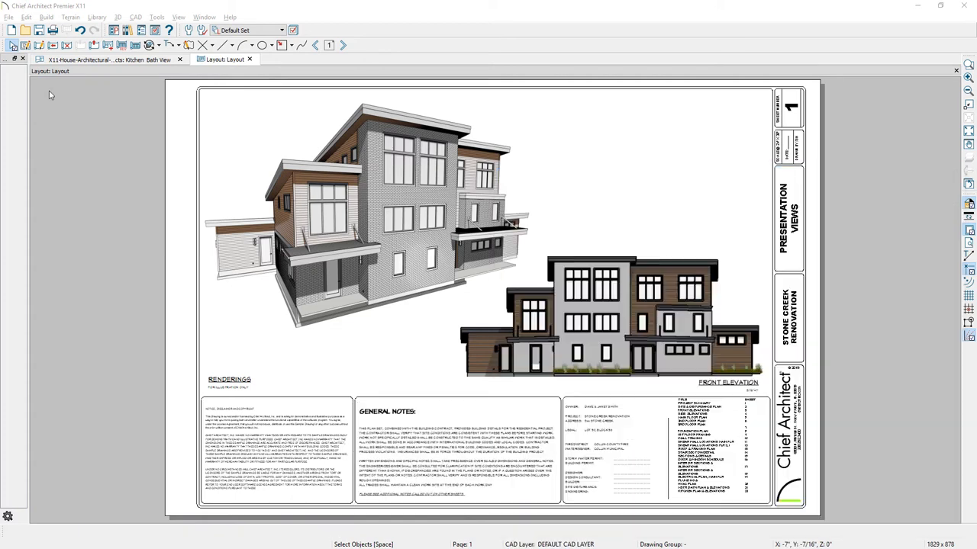
Step: Review the File Management preferences, then show the Curran accessible bath layout page
left_click(25, 16)
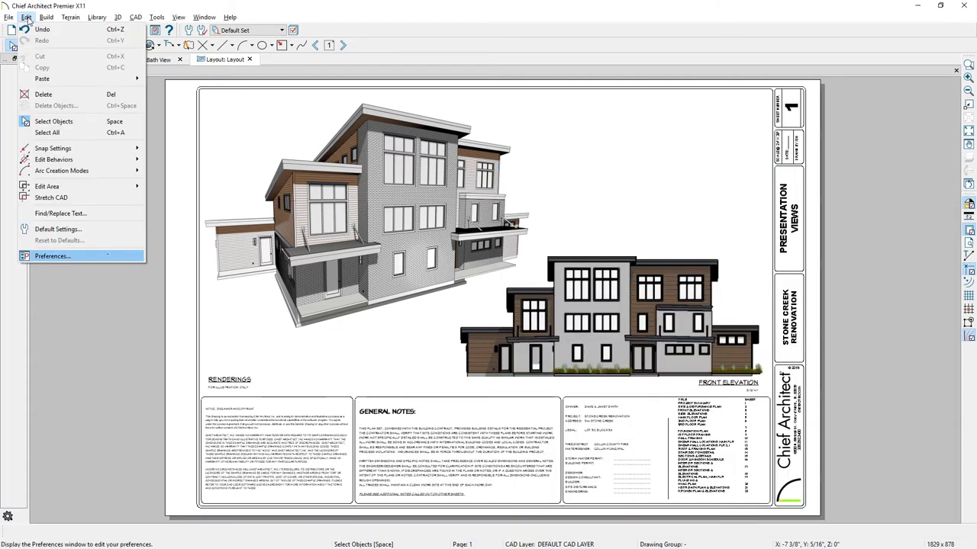
left_click(52, 256)
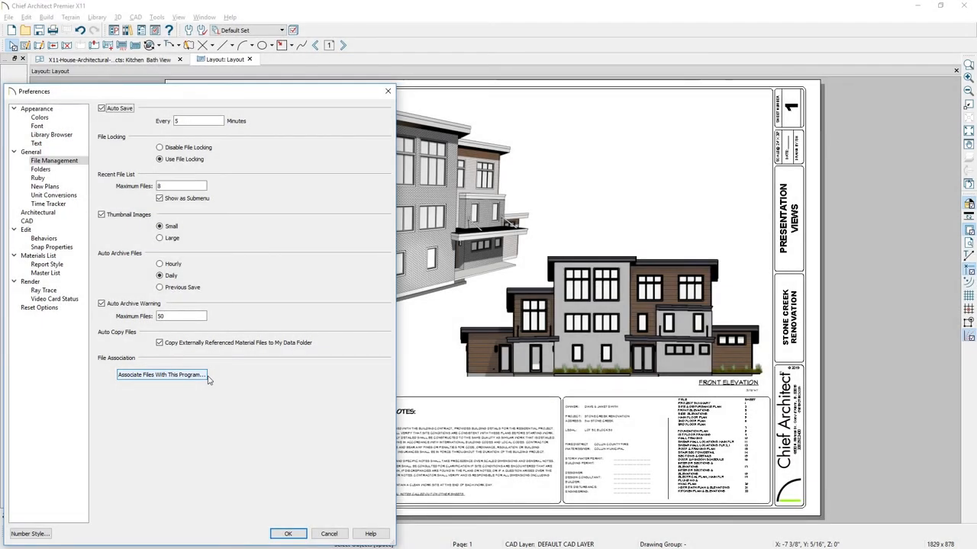
left_click(287, 534)
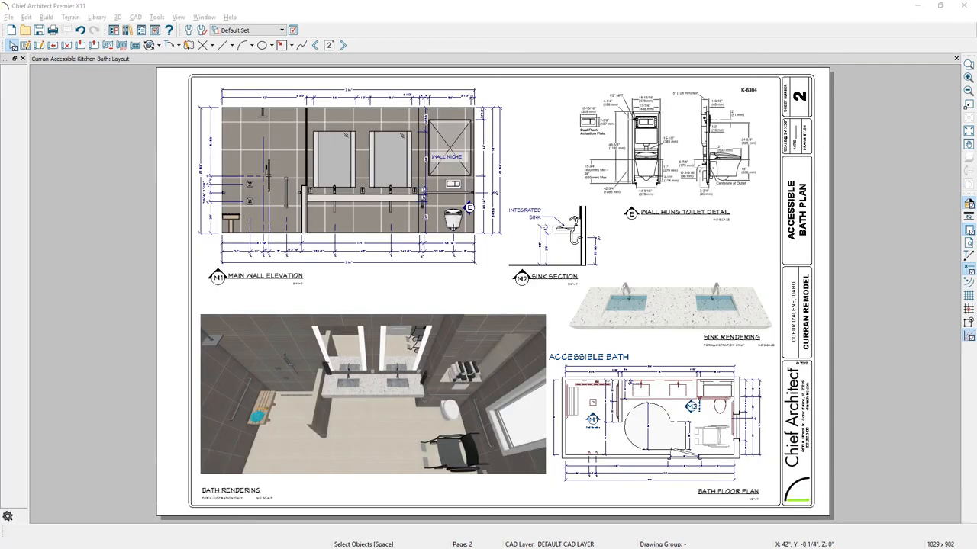
left_click(669, 140)
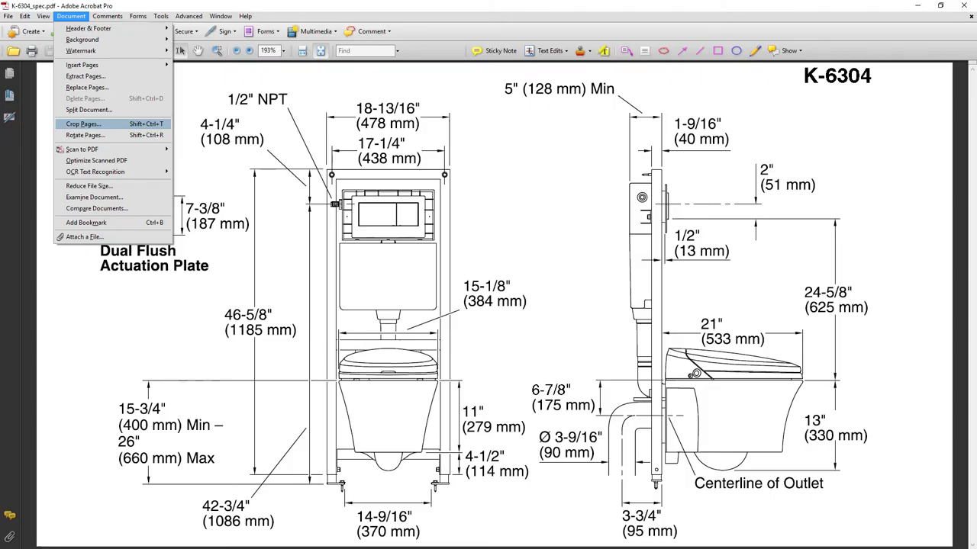
Step: Crop the K-6304 spec sheet pages with 0.25 in top and bottom margins in Acrobat
left_click(83, 124)
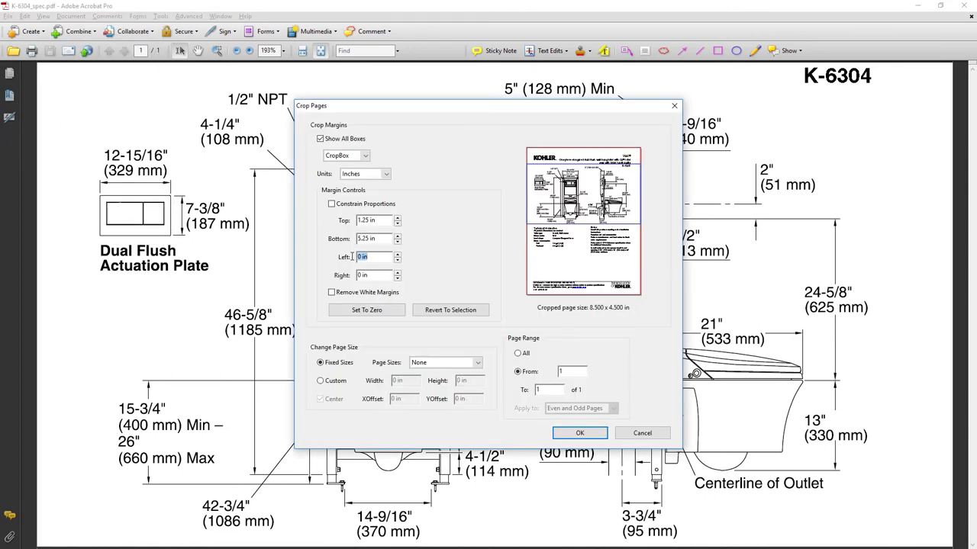
left_click(580, 433)
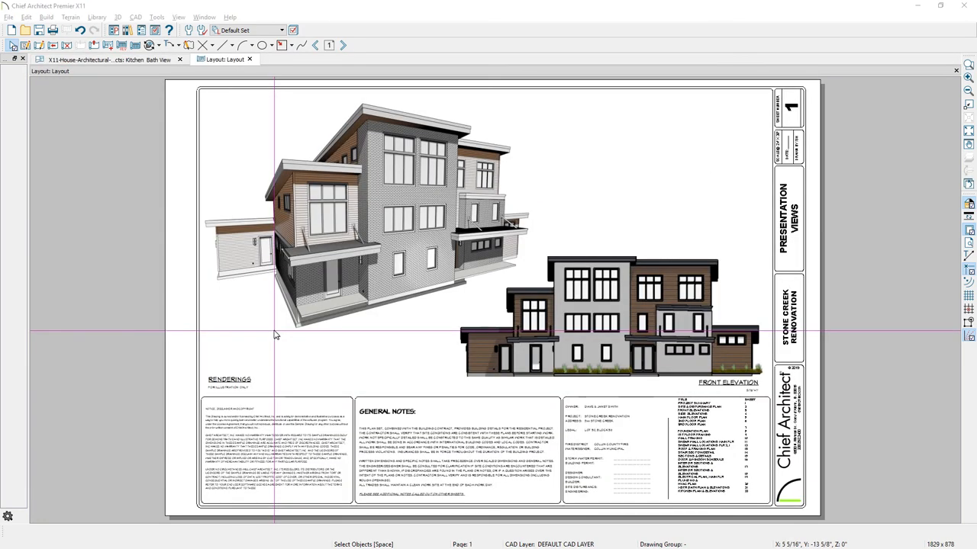
Step: Reach Customize Hotkeys via the Tools menu to assign a key to Crosshairs
left_click(156, 16)
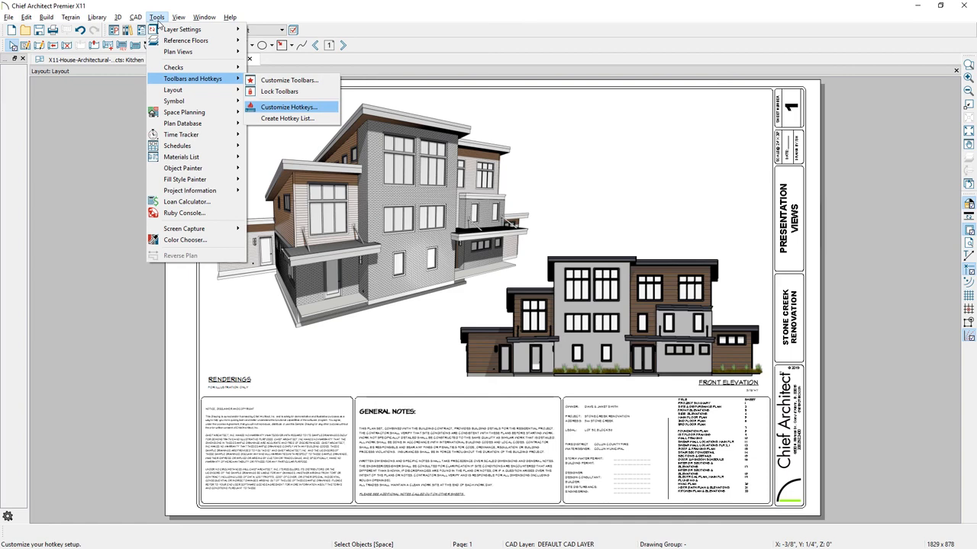
left_click(288, 107)
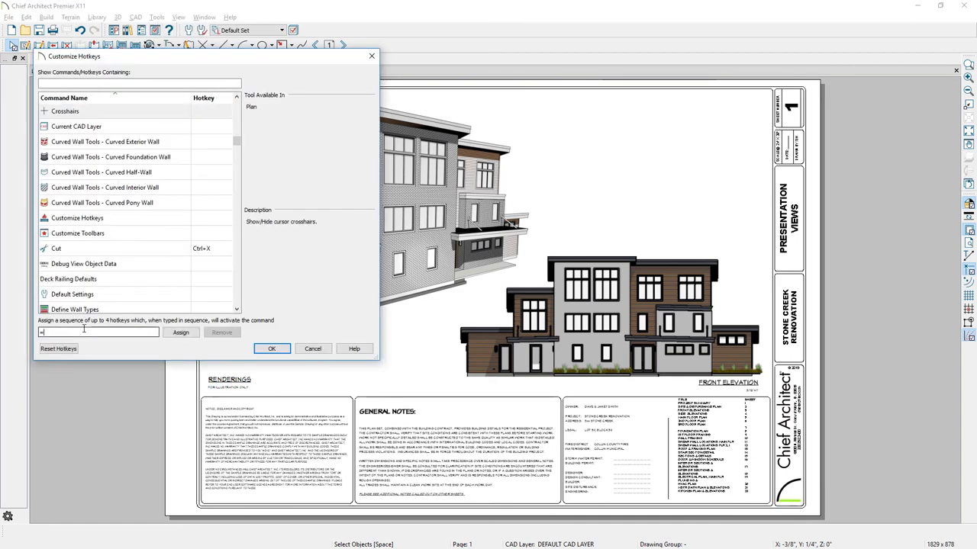